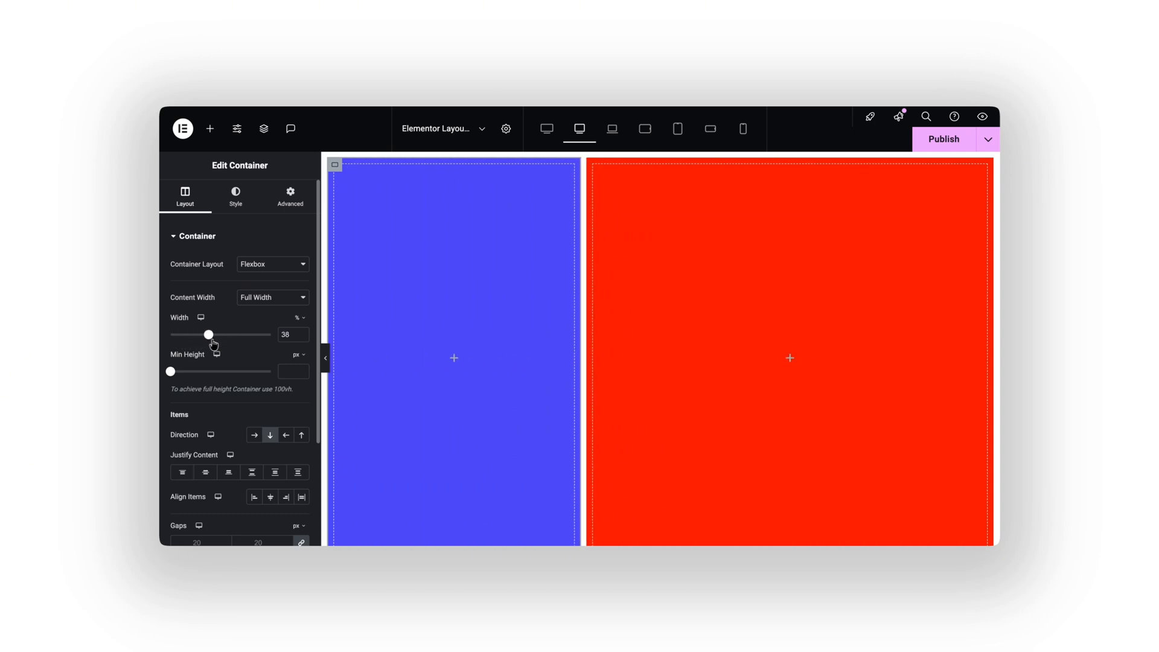
Switch the container layout to Grid and raise Columns from 2 to 3.
click(271, 264)
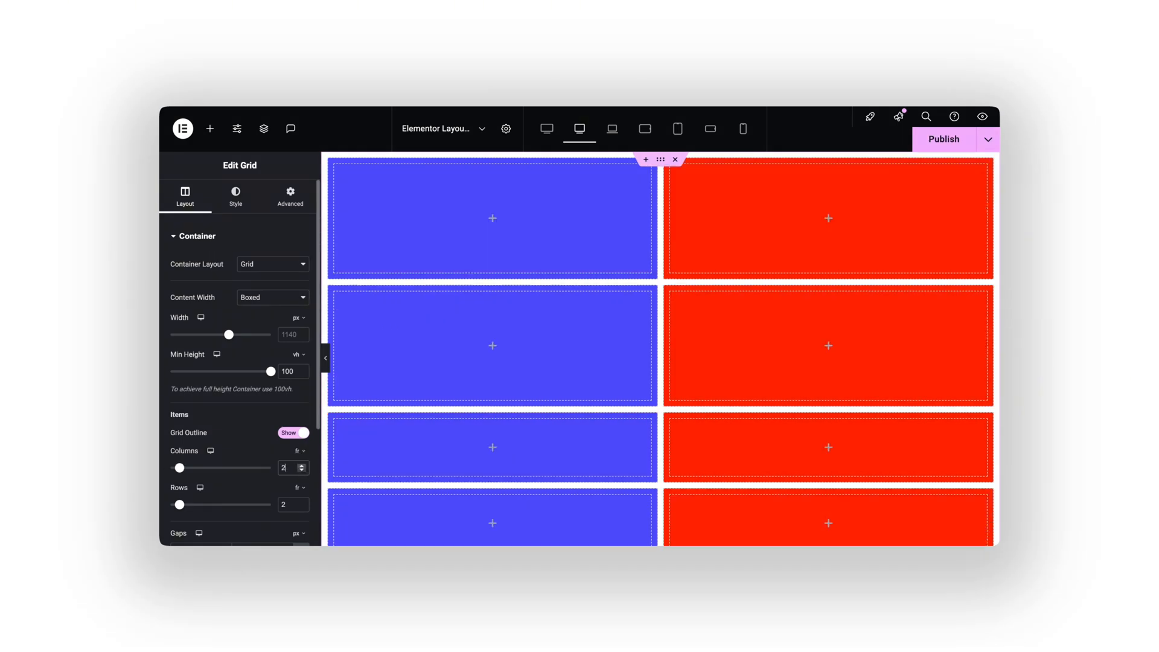
click(300, 464)
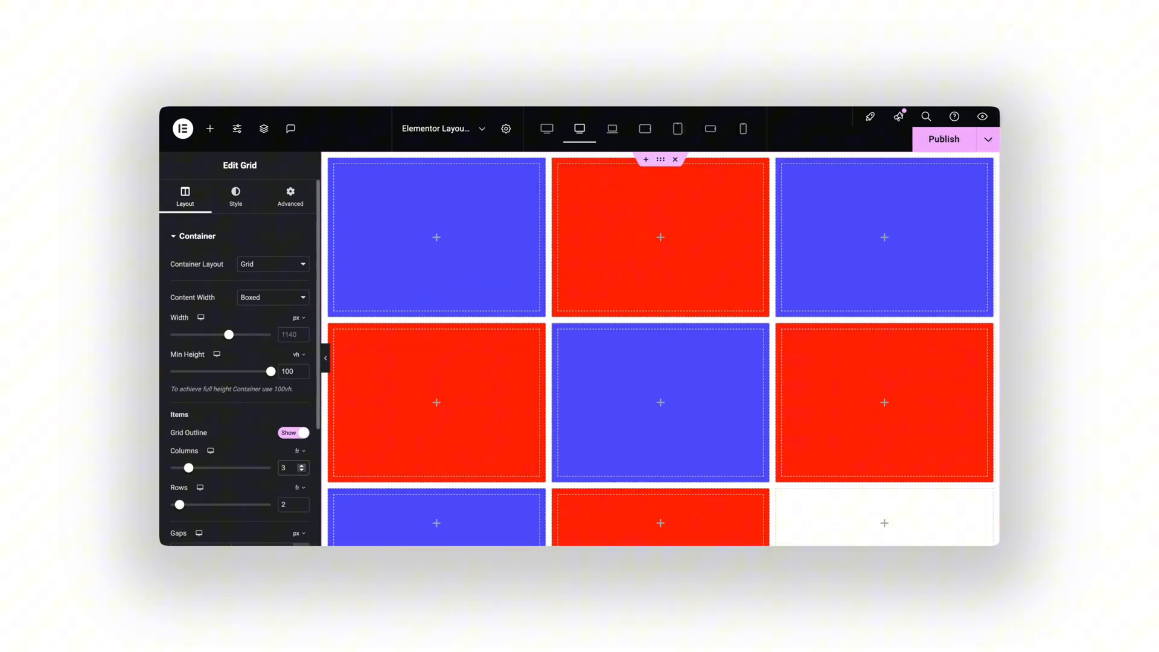
click(298, 464)
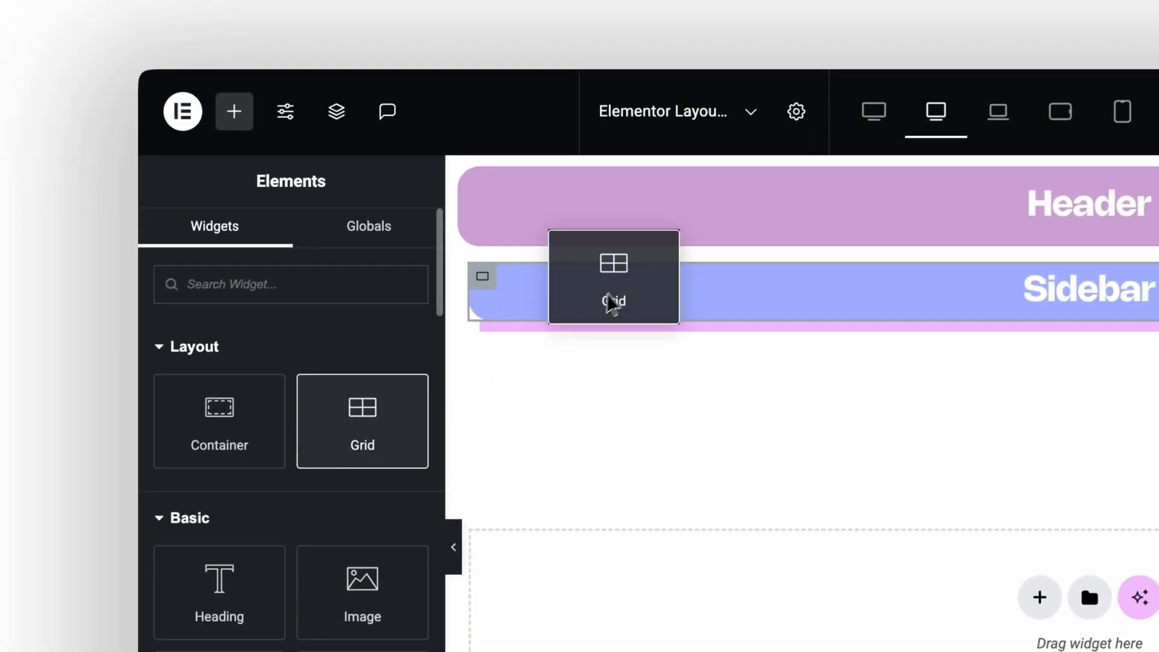
Place a Grid element on the canvas below the Header and Sidebar containers.
click(483, 276)
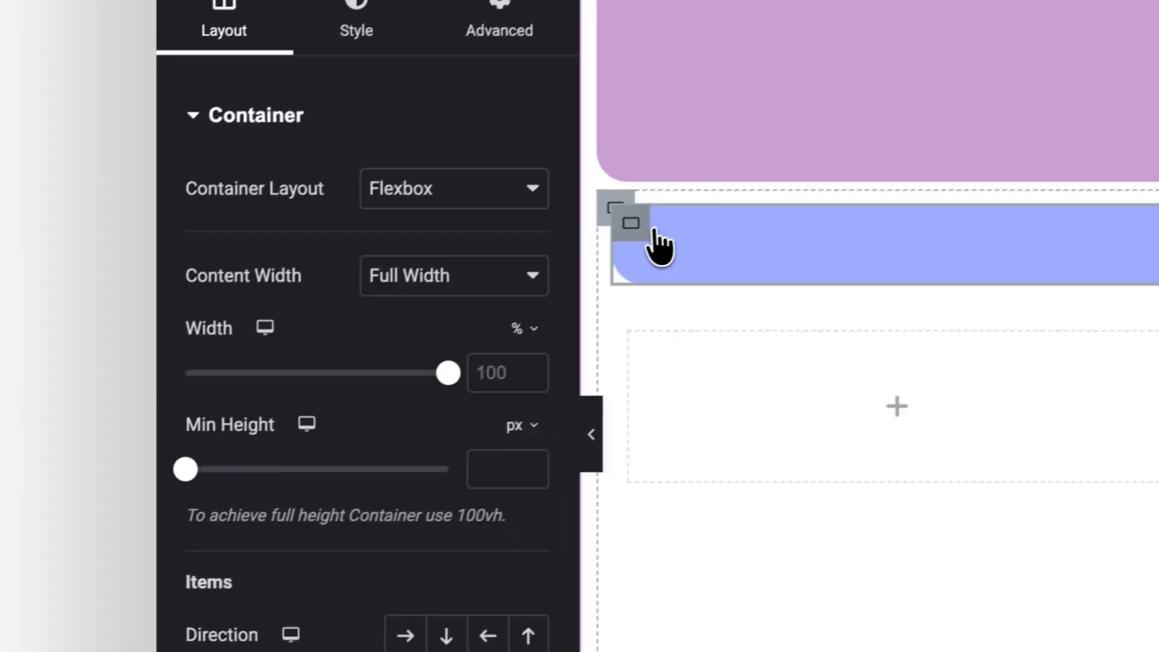
scroll(down, 3)
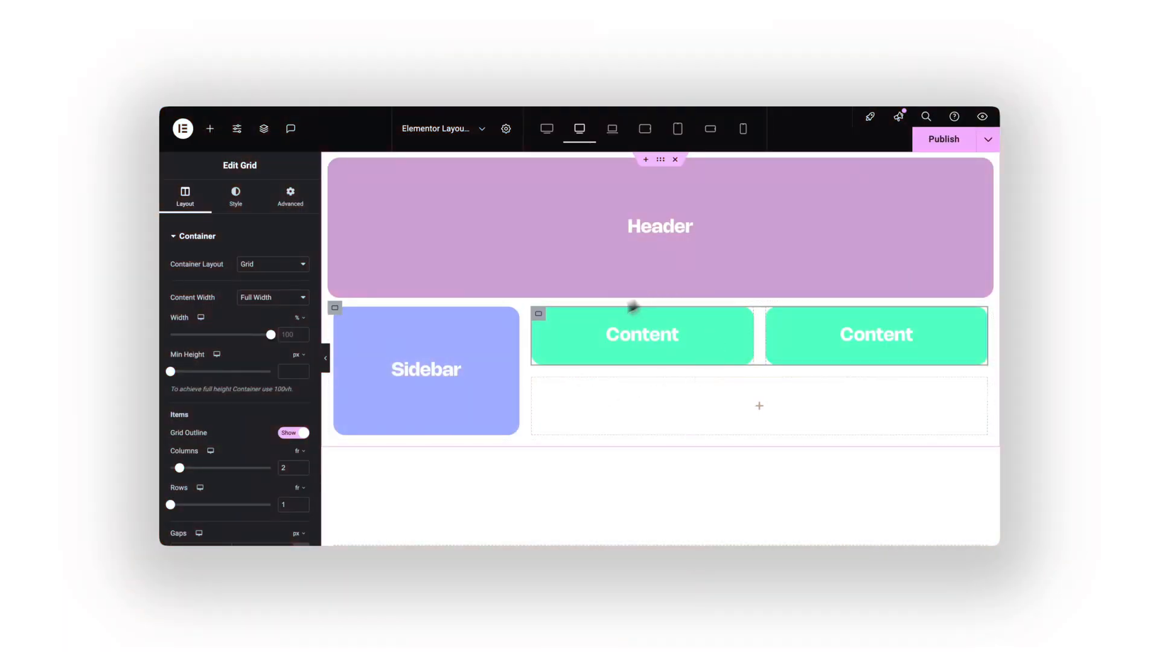
mouse_move(621, 314)
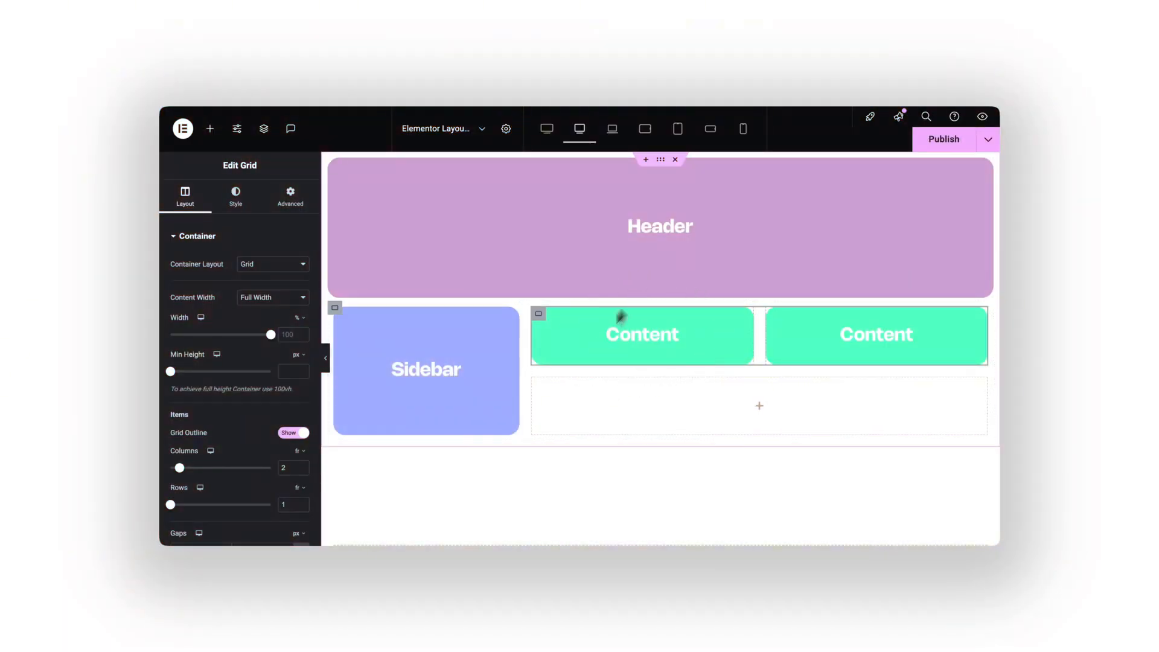
mouse_move(628, 276)
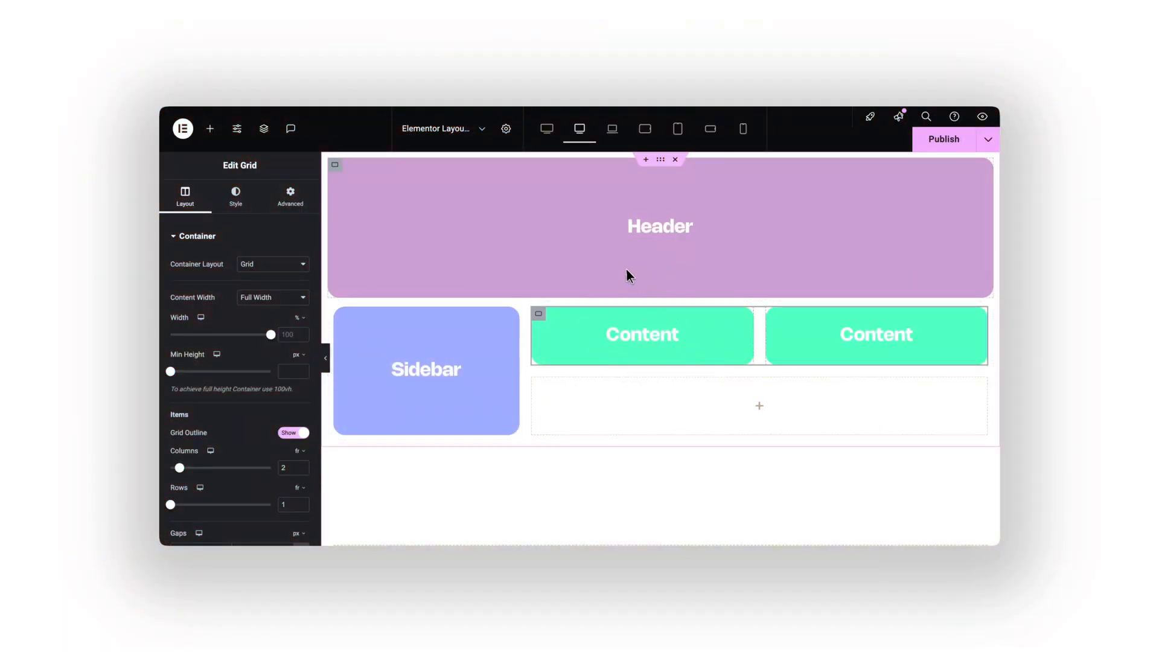